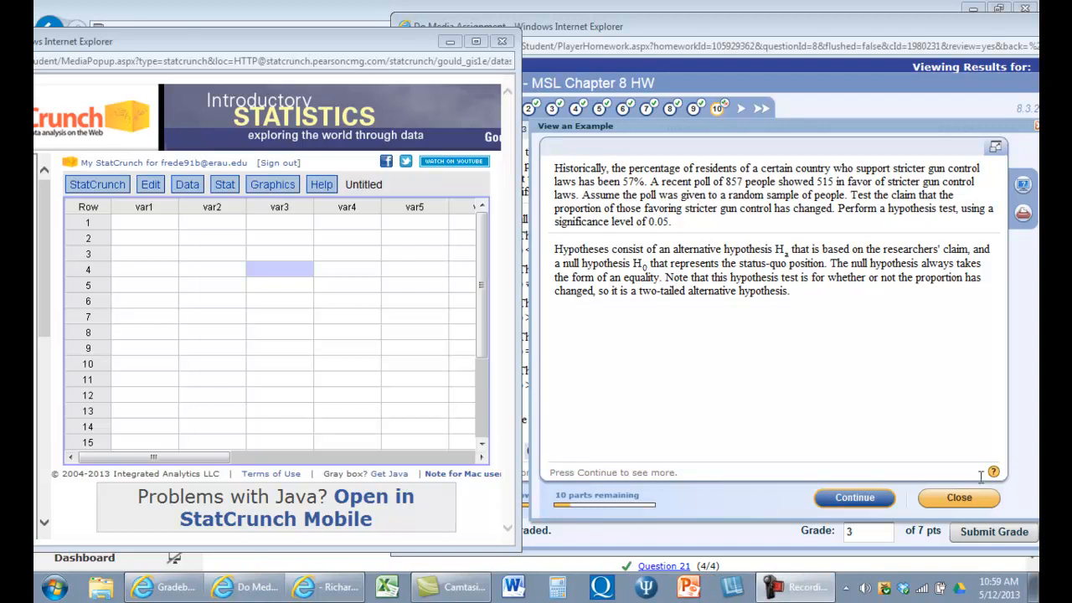
pyautogui.moveTo(645, 205)
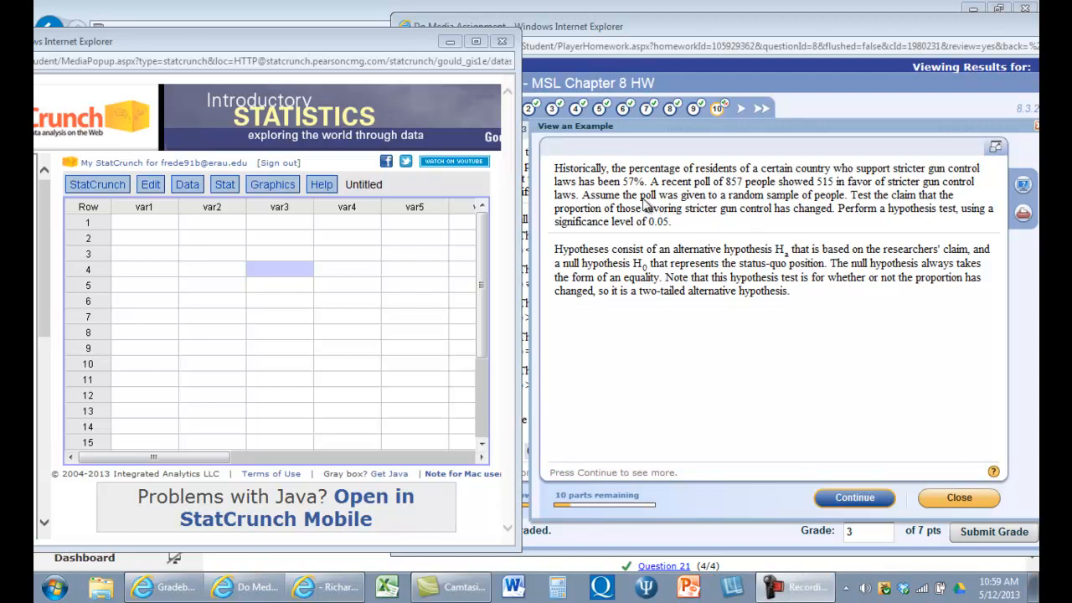
pyautogui.moveTo(645, 203)
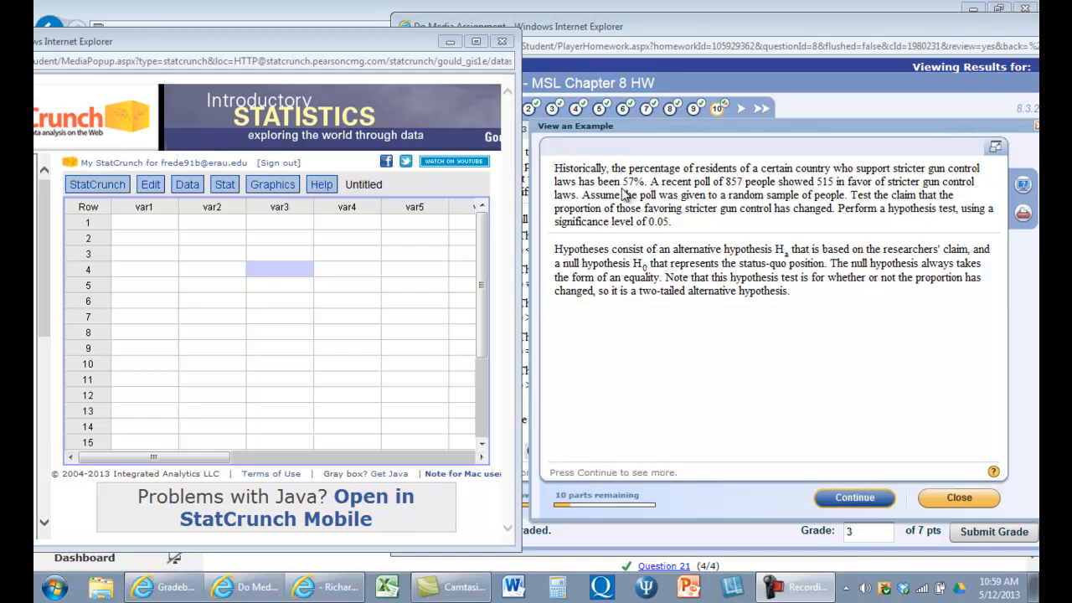
pyautogui.moveTo(632, 193)
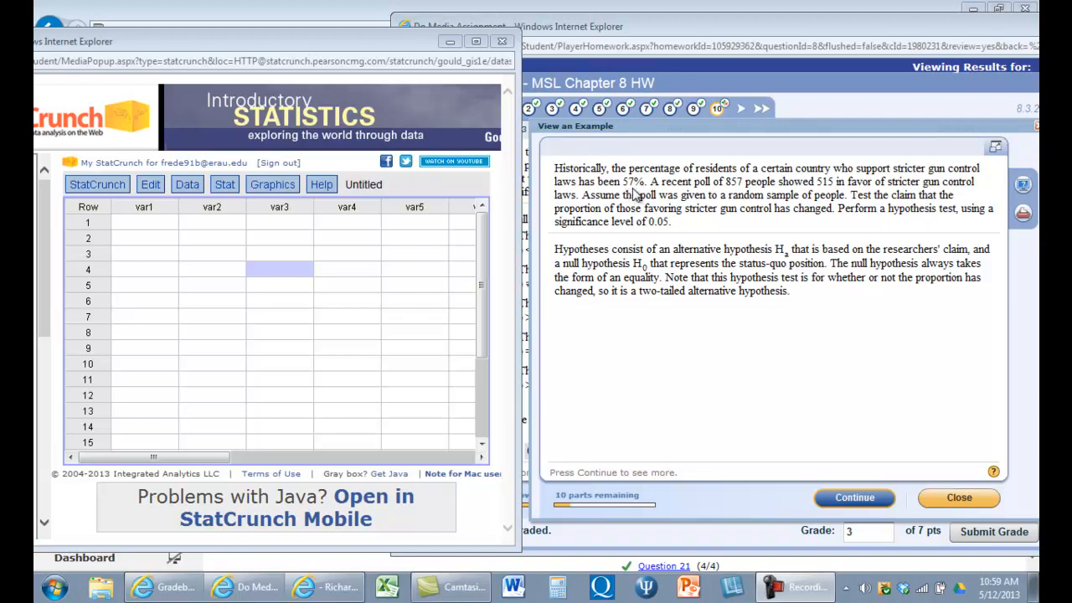
pyautogui.moveTo(853, 201)
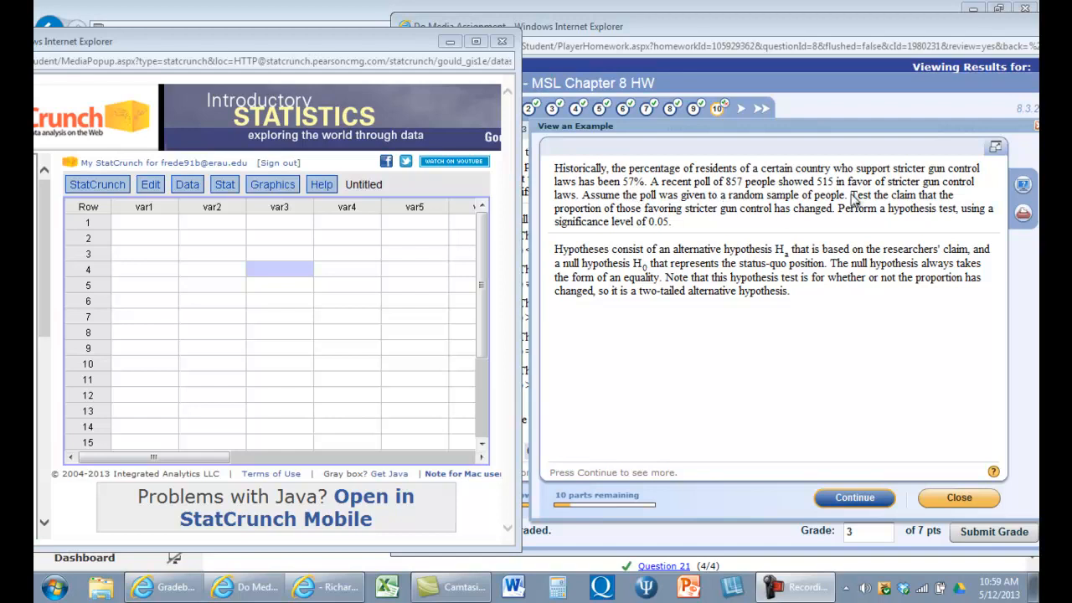
pyautogui.moveTo(951, 201)
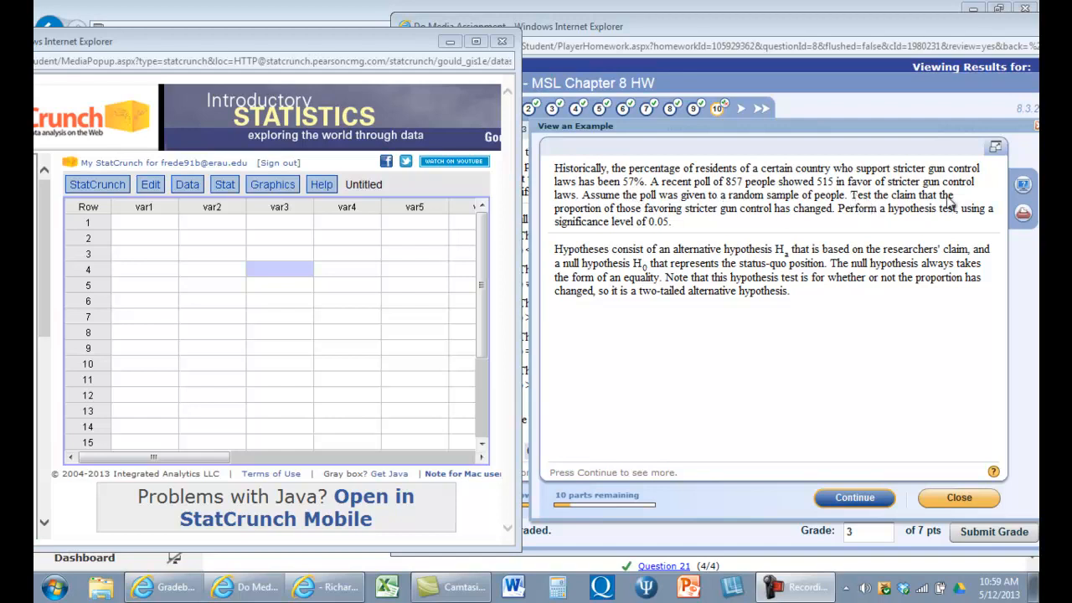
pyautogui.moveTo(638, 225)
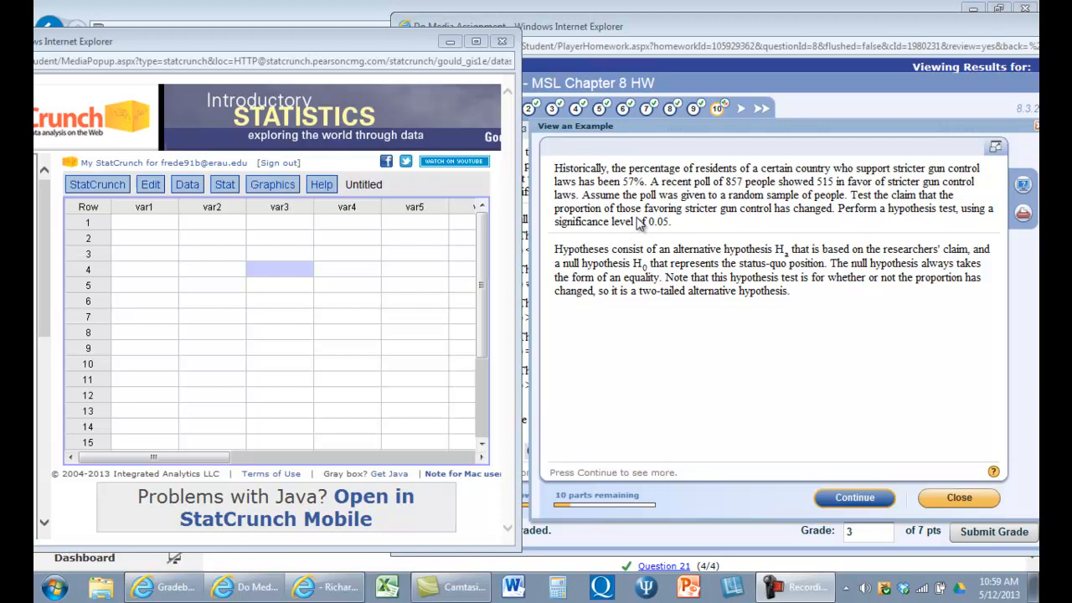
pyautogui.moveTo(807, 224)
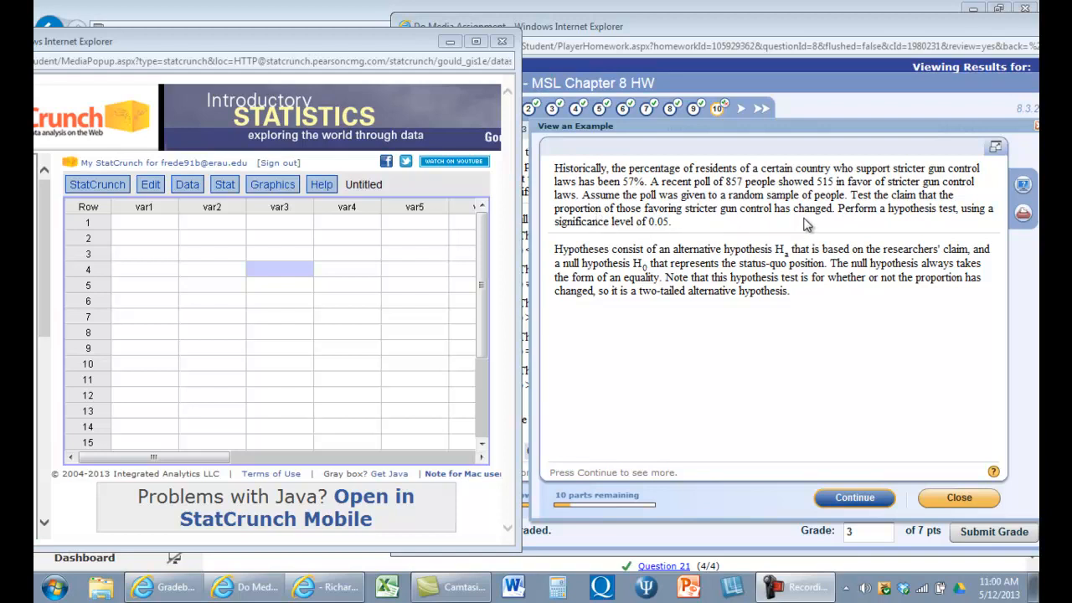
pyautogui.moveTo(827, 222)
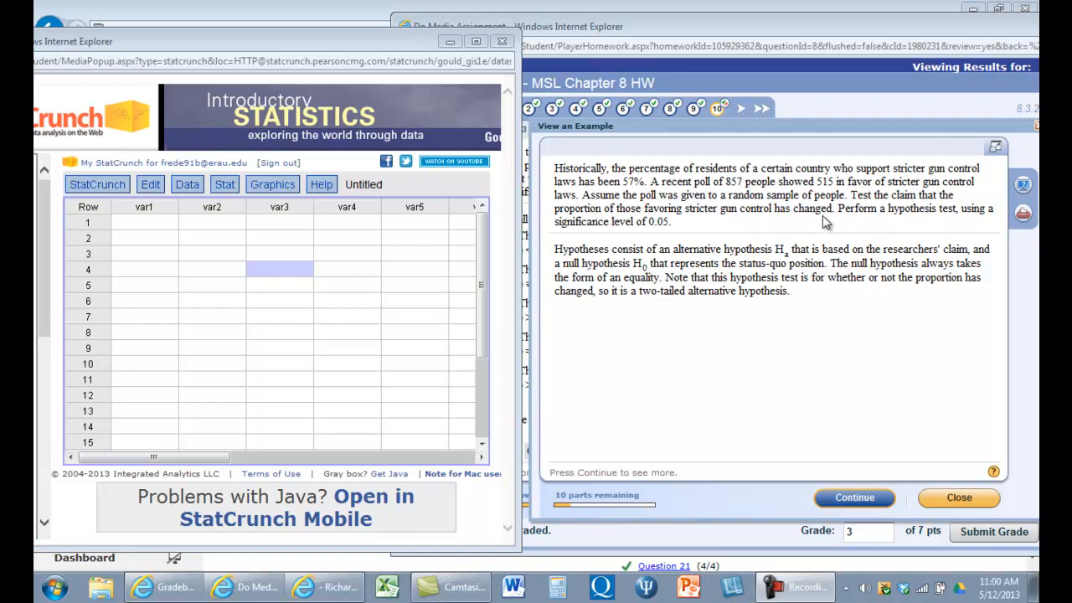
pyautogui.moveTo(704, 213)
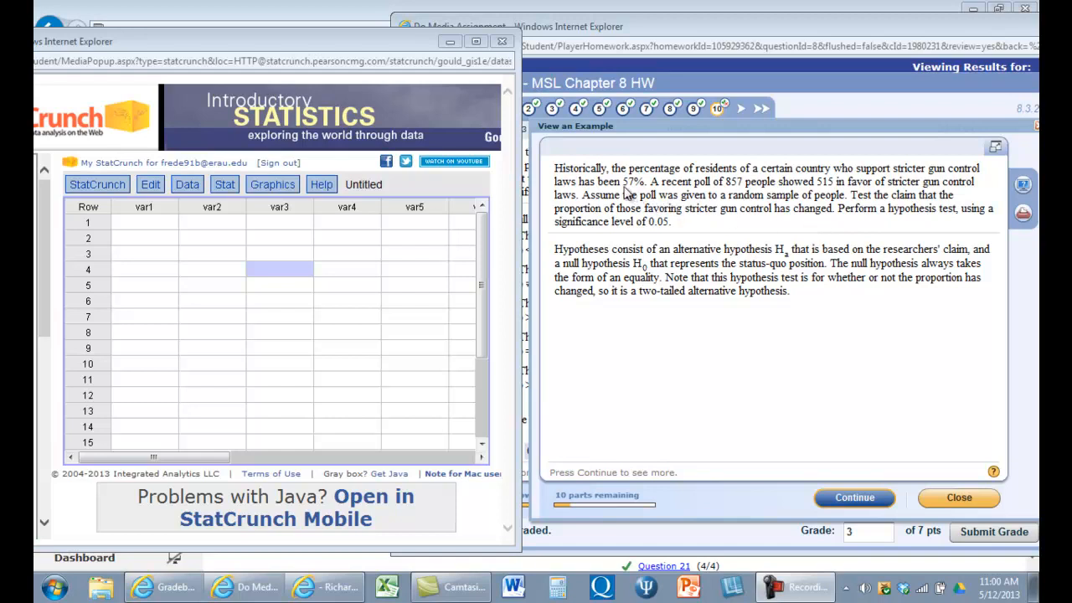
pyautogui.moveTo(666, 237)
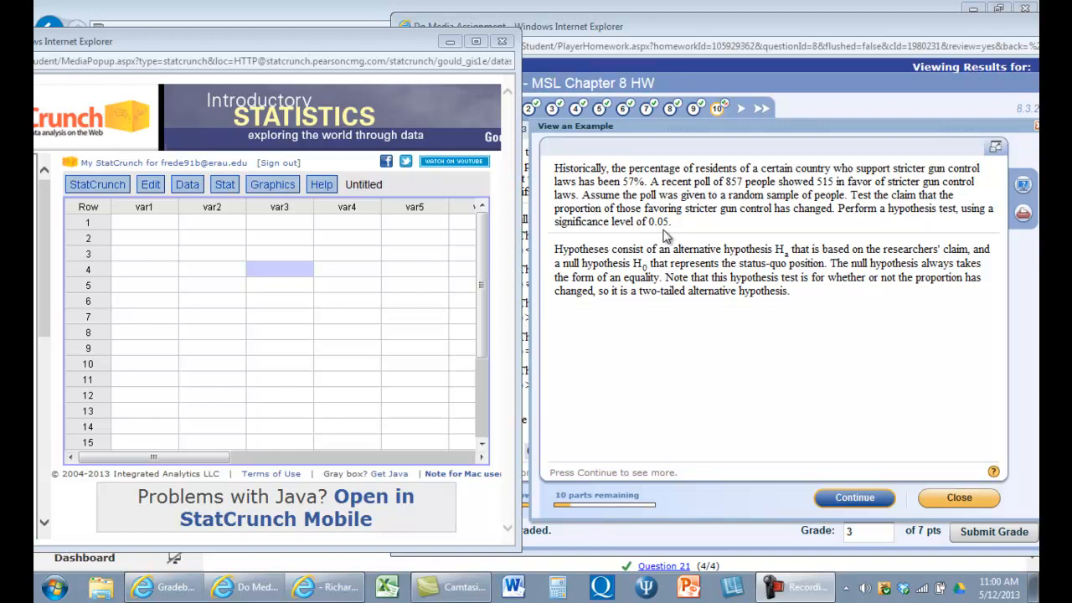
pyautogui.moveTo(873, 225)
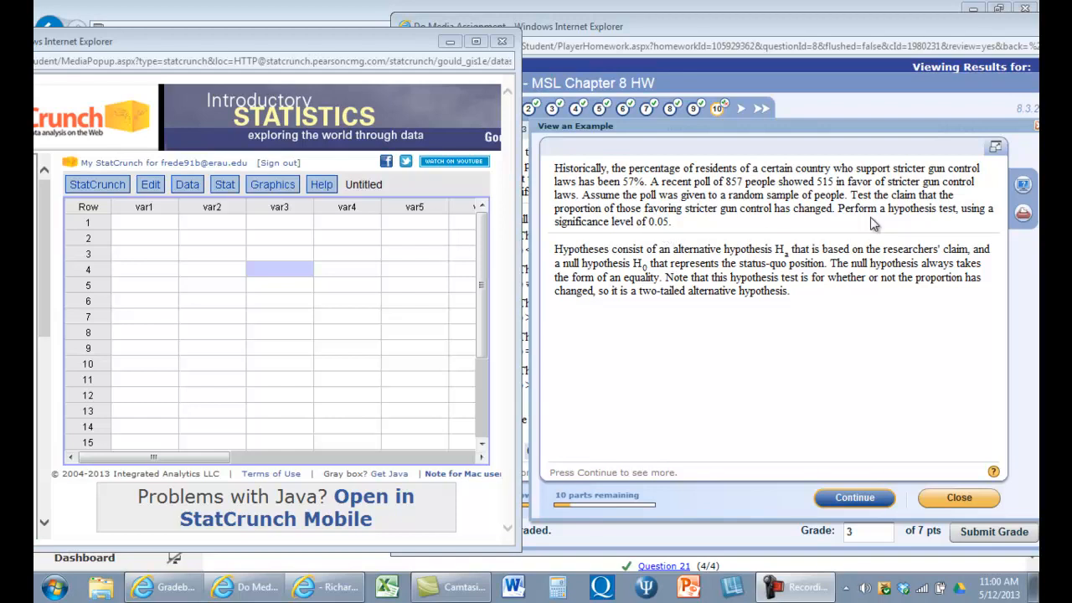
pyautogui.moveTo(730, 235)
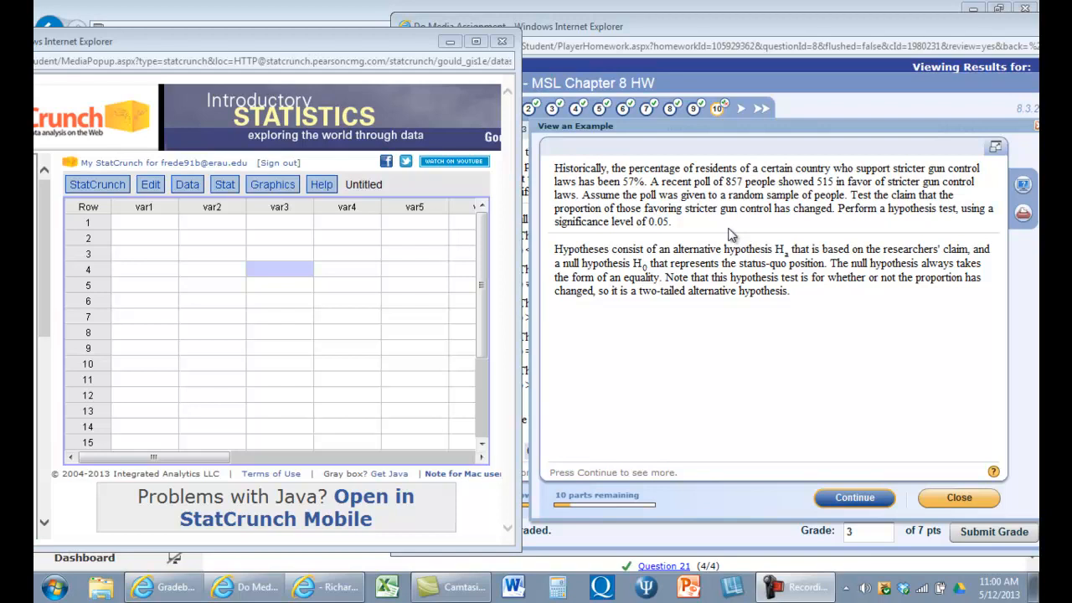
pyautogui.moveTo(735, 197)
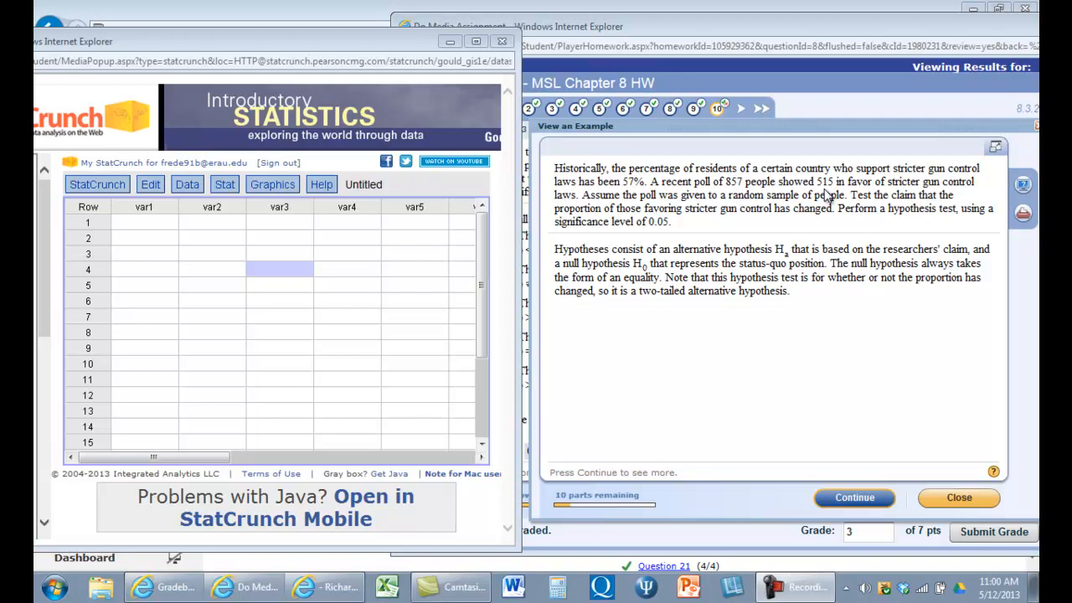
pyautogui.moveTo(900, 193)
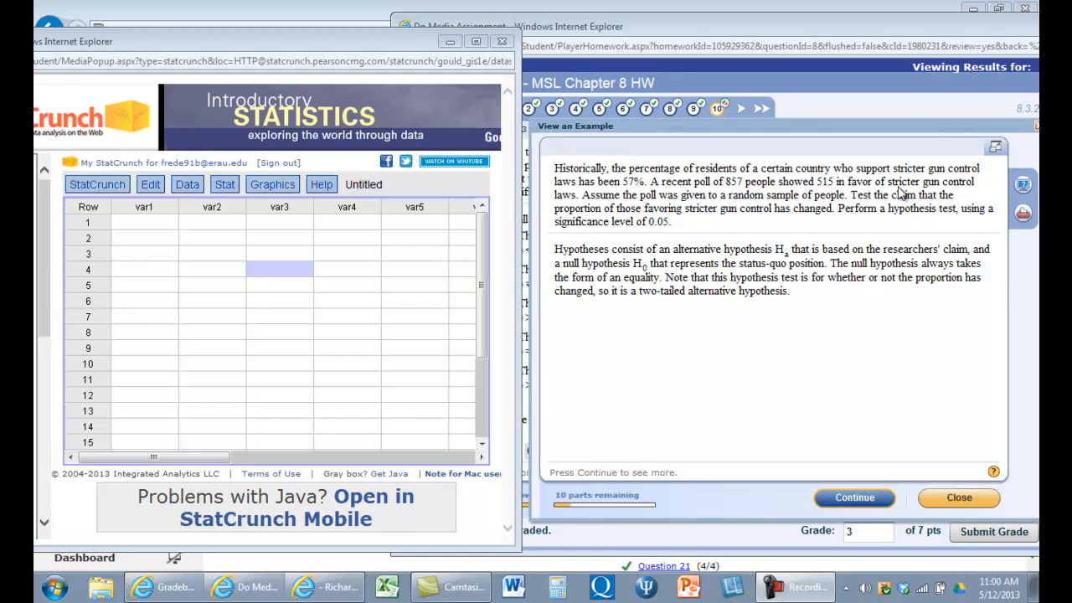
pyautogui.moveTo(662, 249)
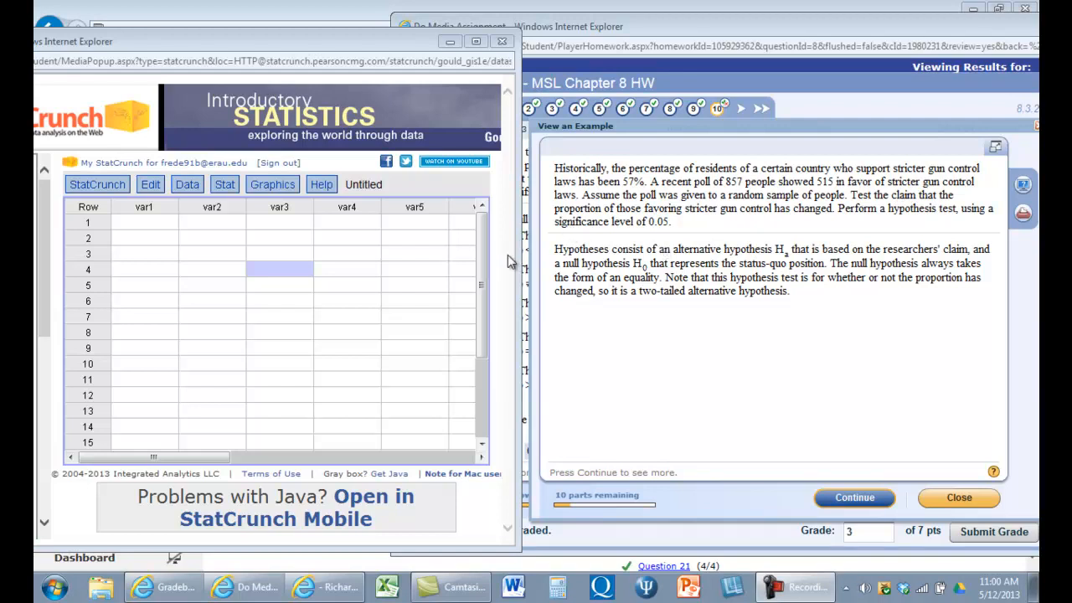
pyautogui.moveTo(448, 202)
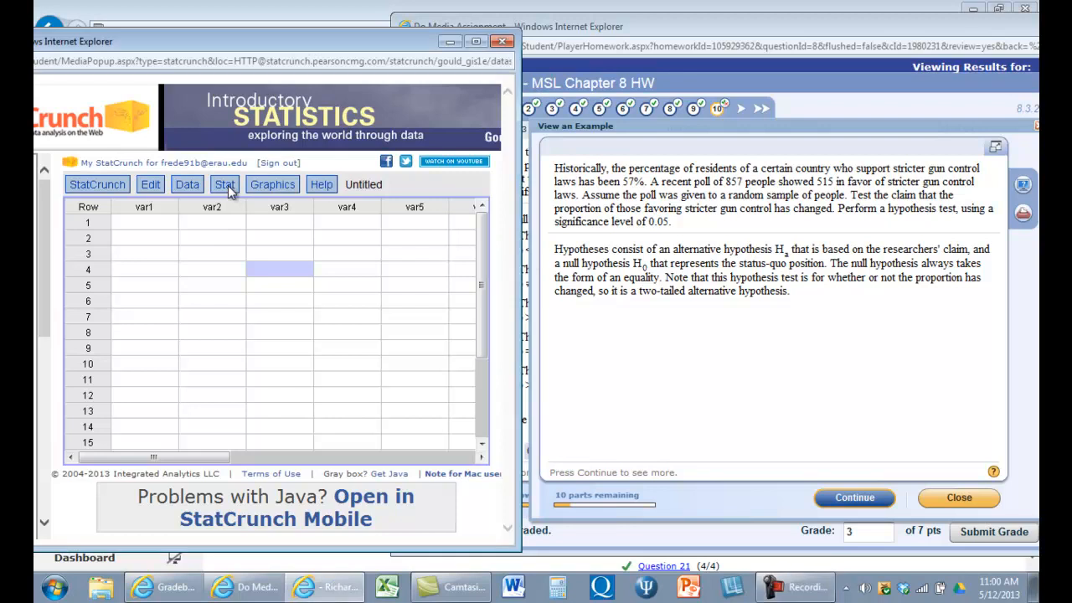
# Open the one-sample proportion test with summary data and enter 515 successes out of 857 observations.
pyautogui.click(224, 185)
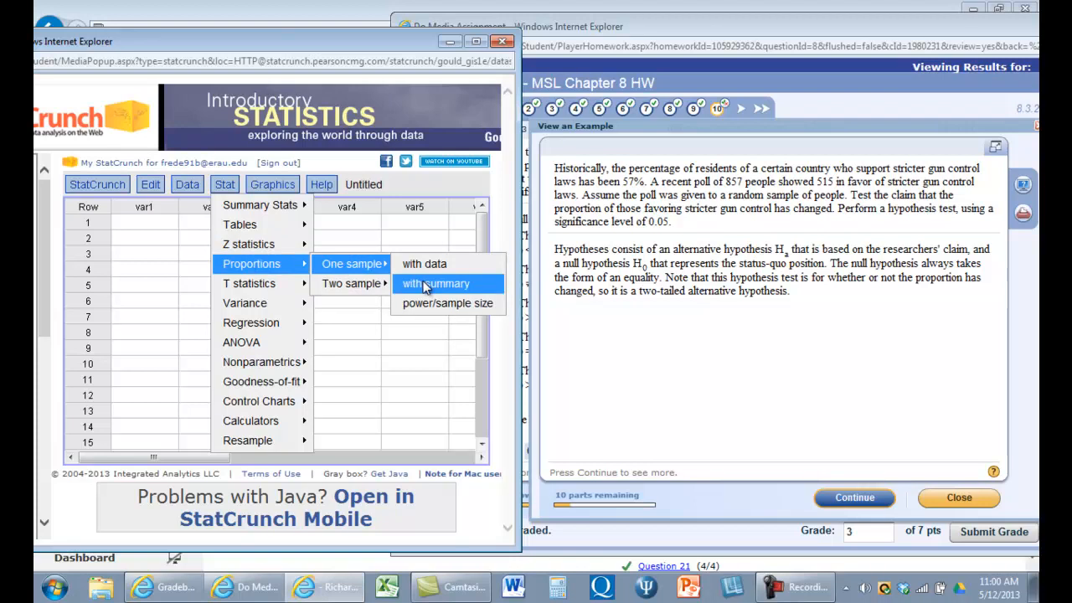
pyautogui.click(435, 283)
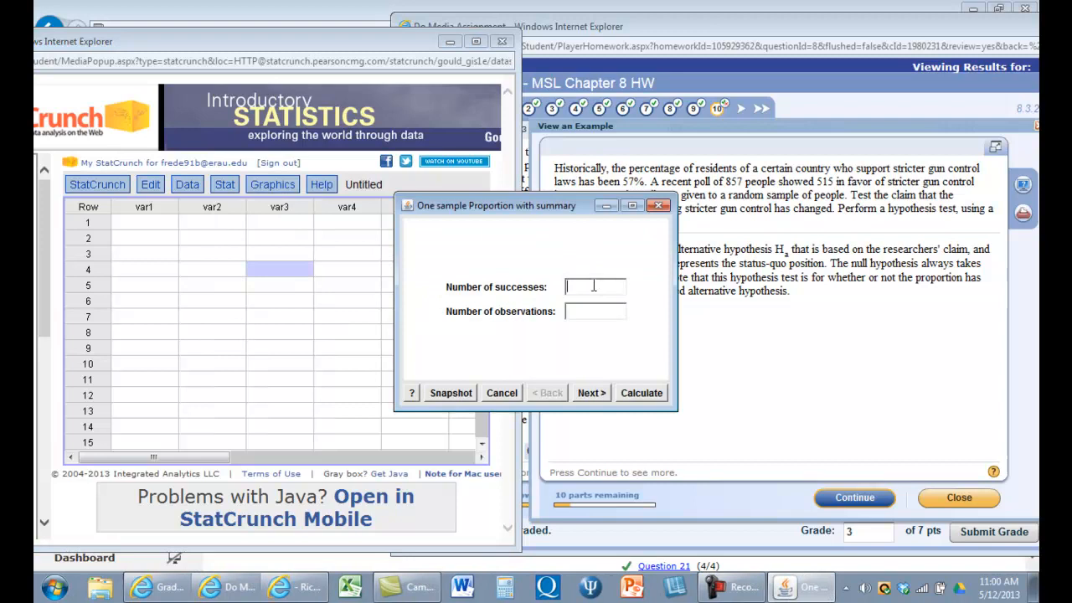
pyautogui.write('515')
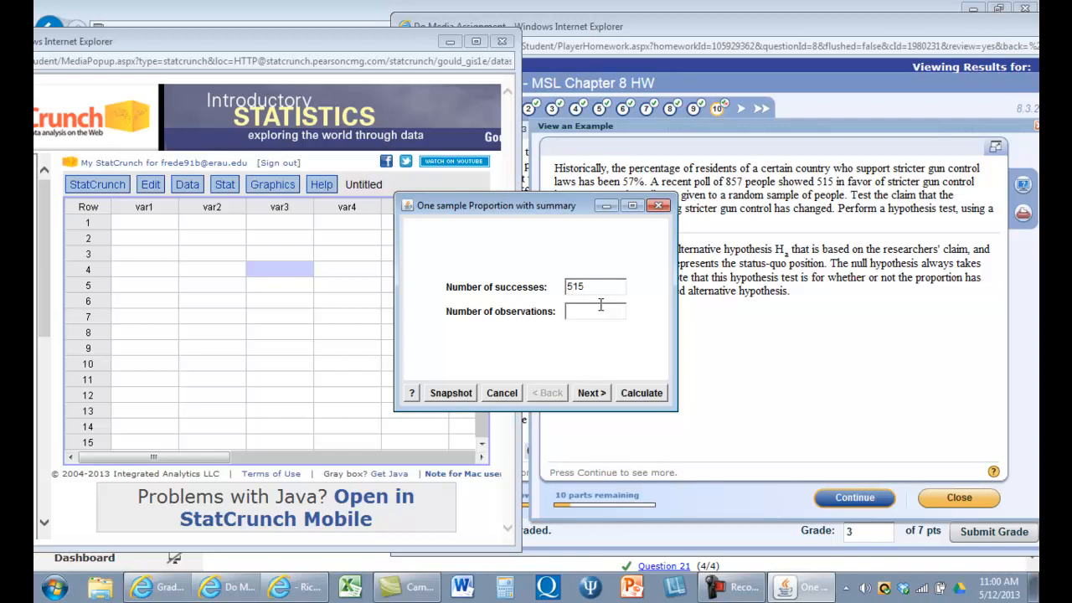
pyautogui.write('857')
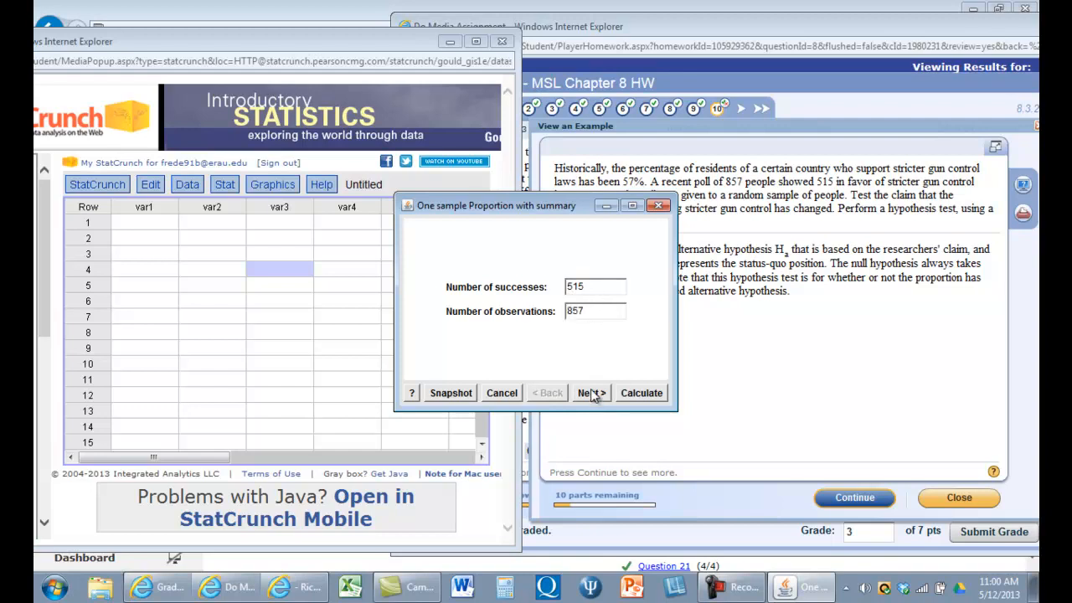
# Run the two-tailed test of p = 0.57 versus p ≠ 0.57, getting Z 1.829 and P-value 0.0674.
pyautogui.click(590, 393)
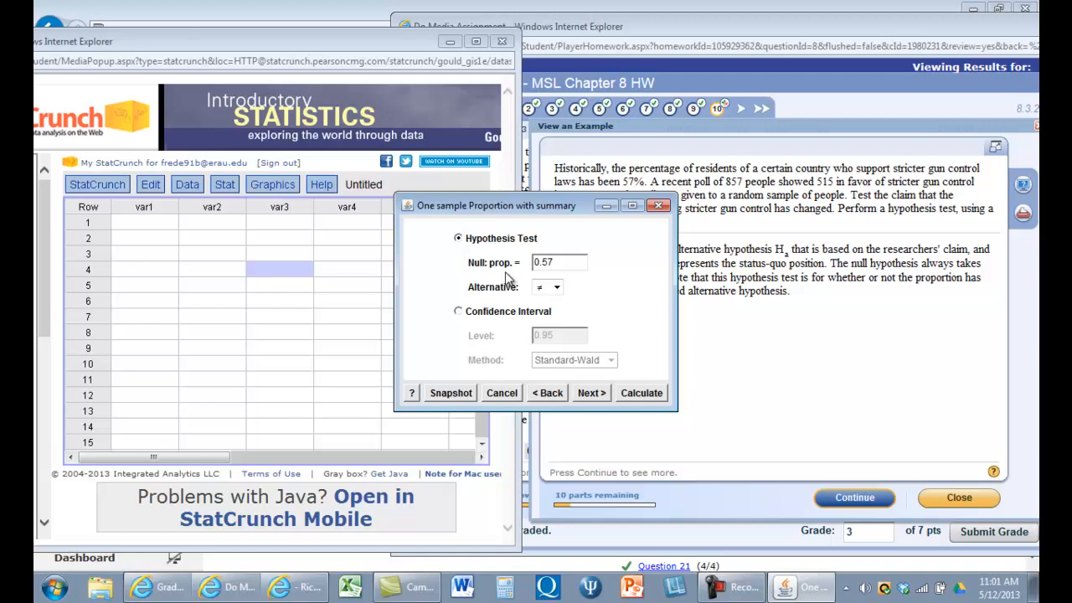
pyautogui.moveTo(554, 360)
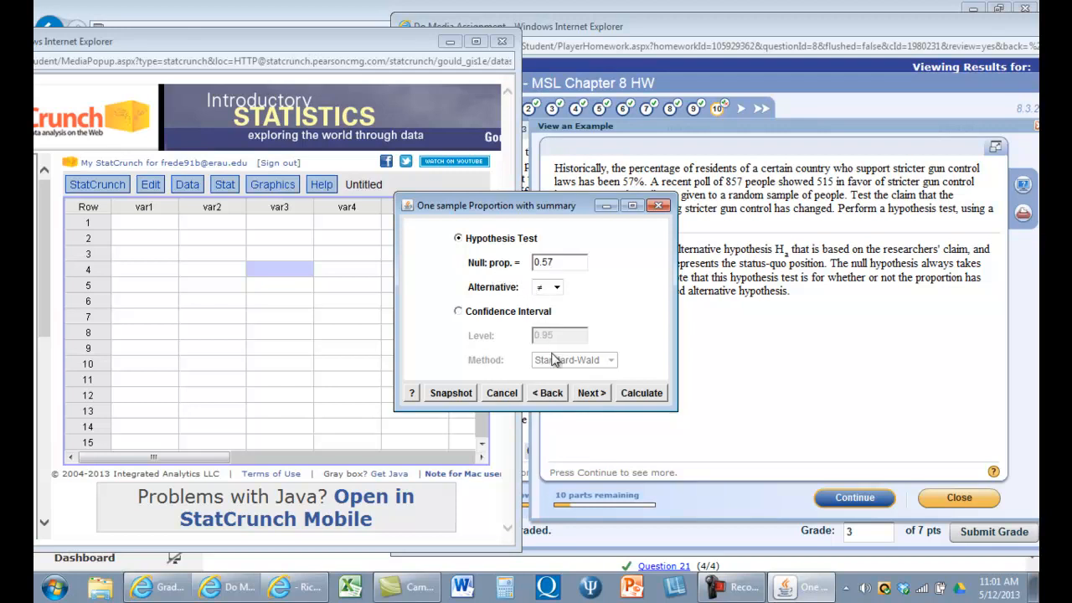
pyautogui.click(640, 392)
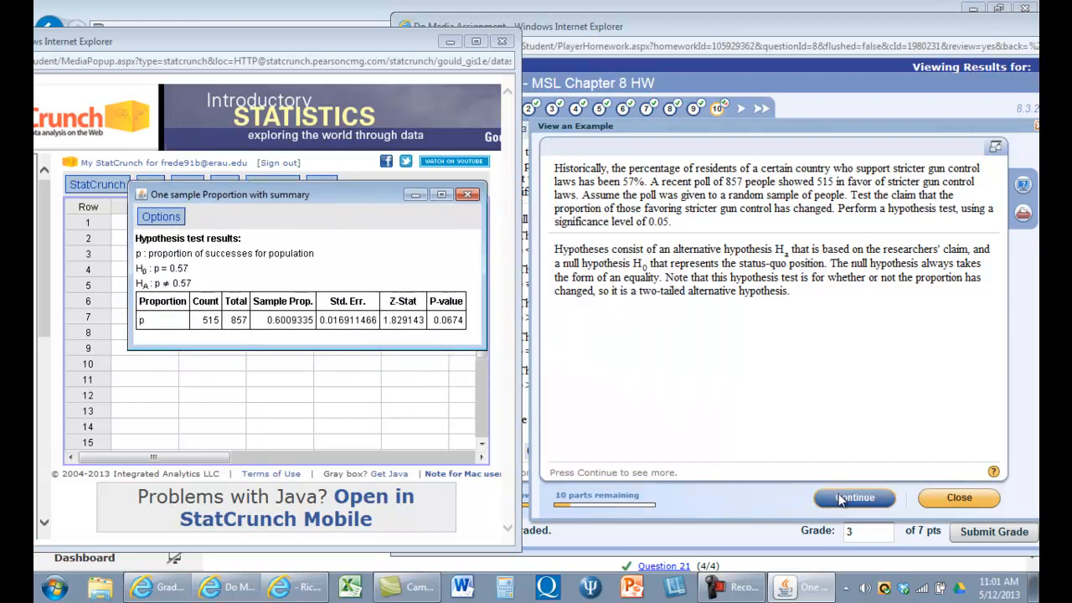
# Step through the example: hypotheses, p̂ = 0.6009, SE = 0.01691, z = 1.83, p-value 0.067.
pyautogui.click(854, 496)
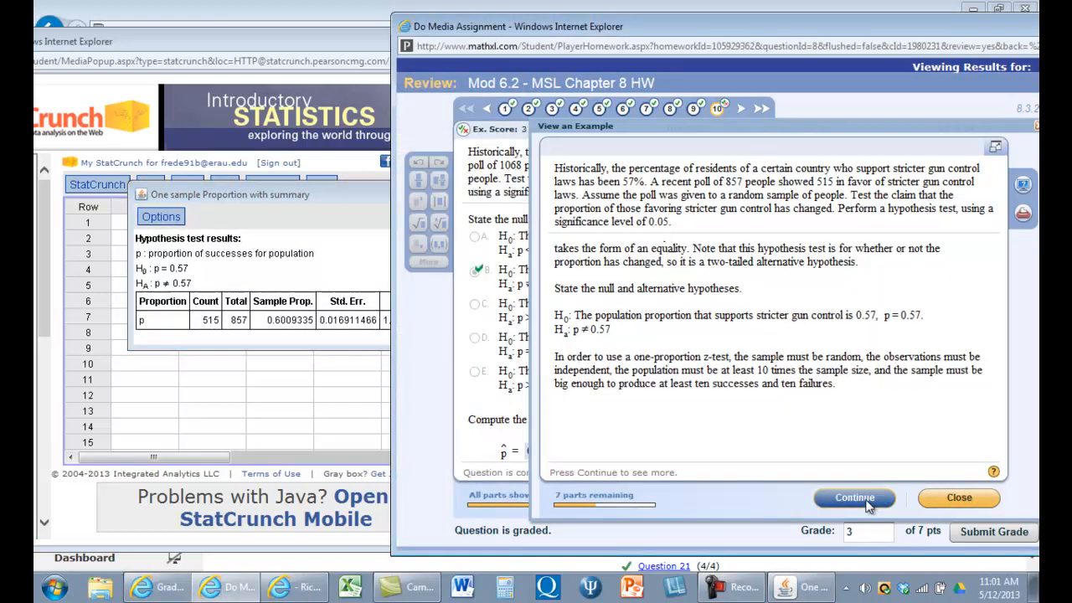
pyautogui.click(853, 496)
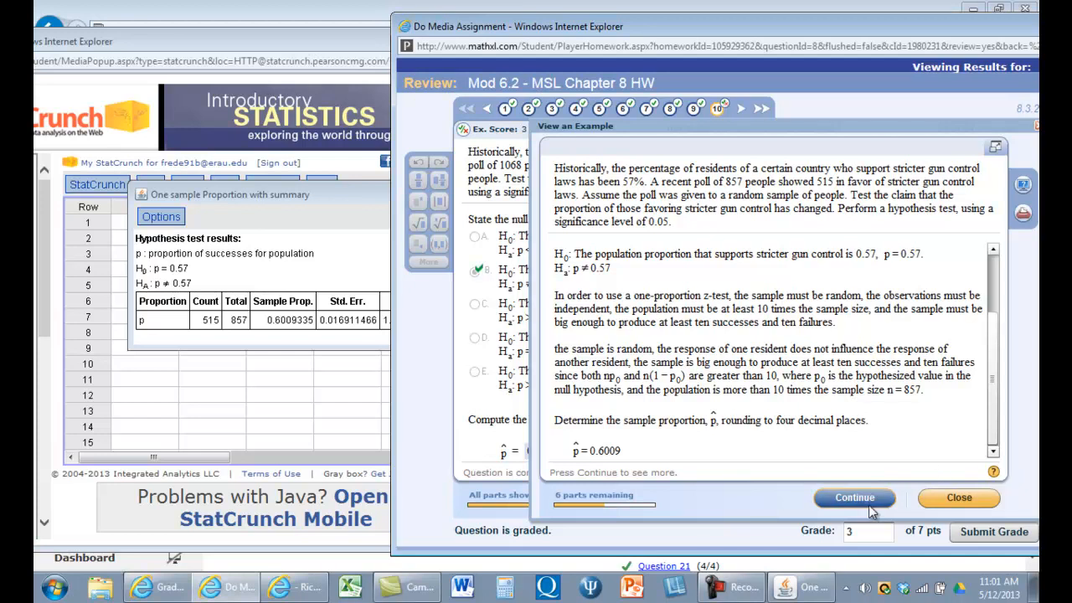
pyautogui.click(854, 497)
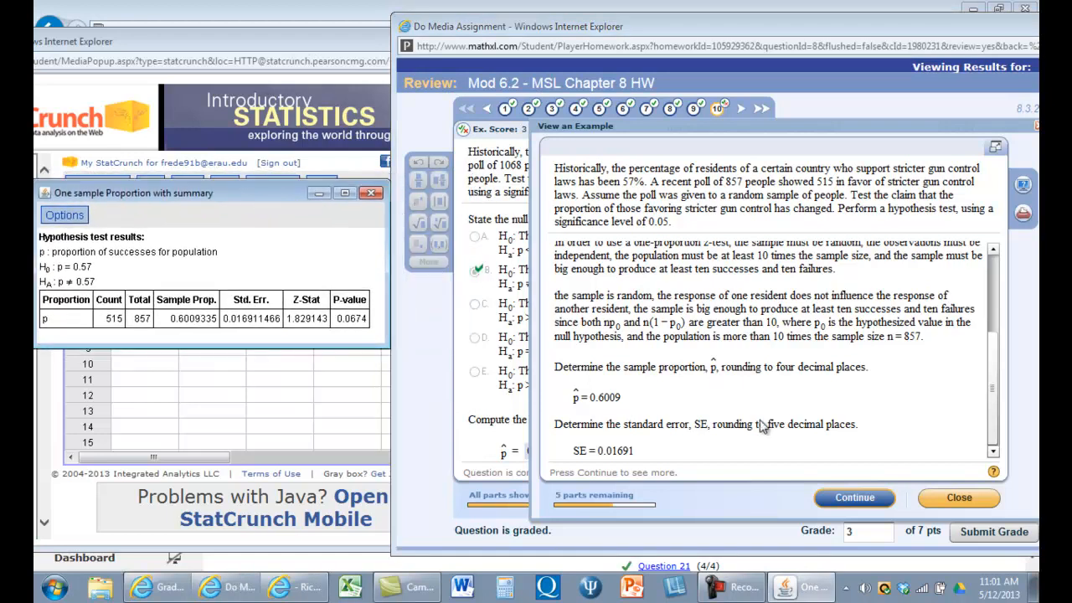
pyautogui.click(853, 497)
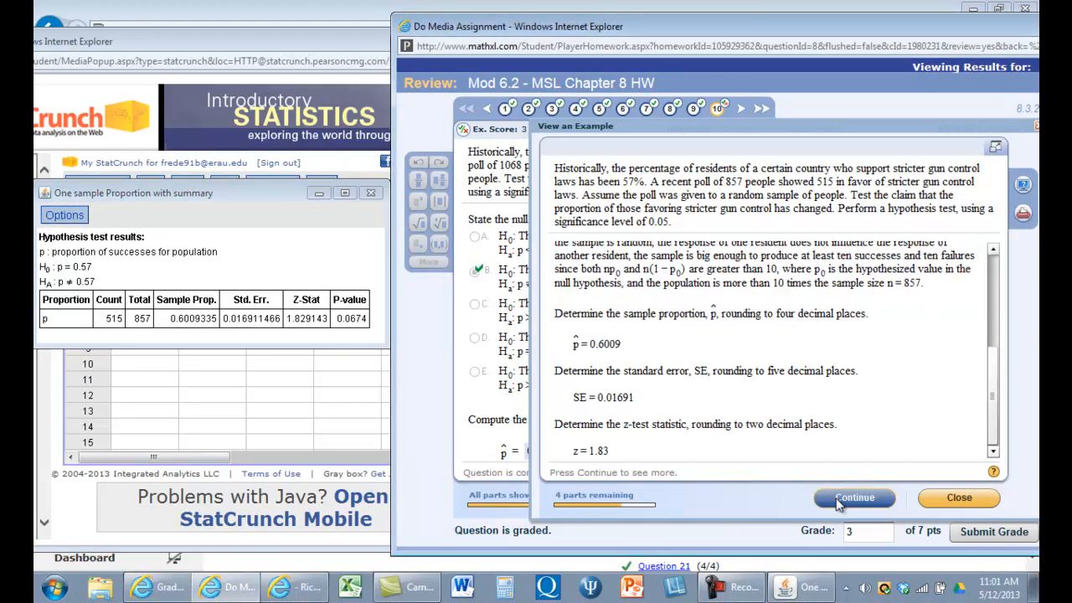
pyautogui.moveTo(326, 347)
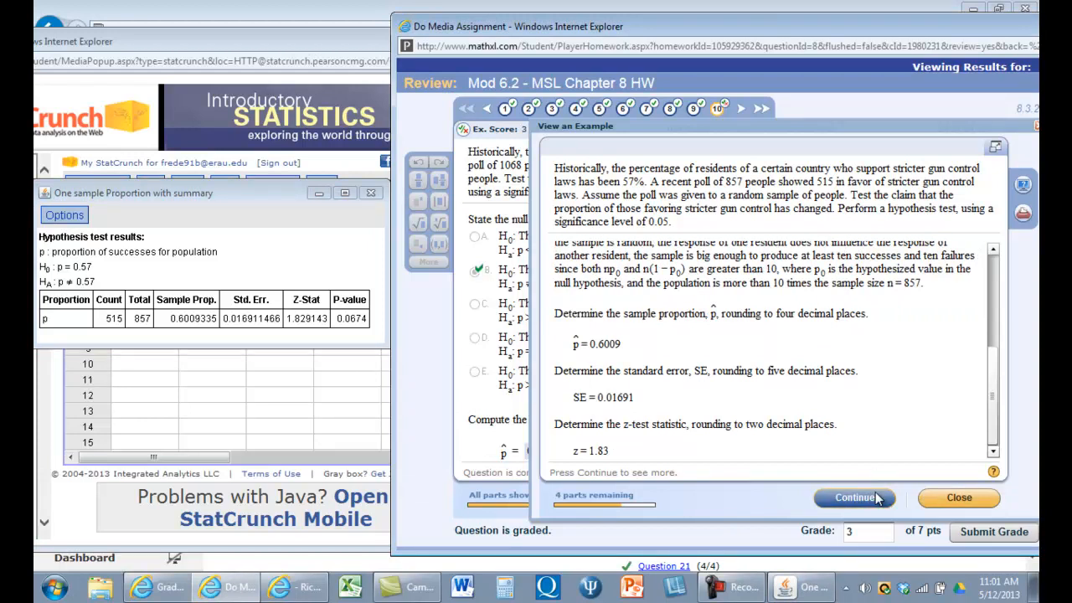
pyautogui.click(854, 497)
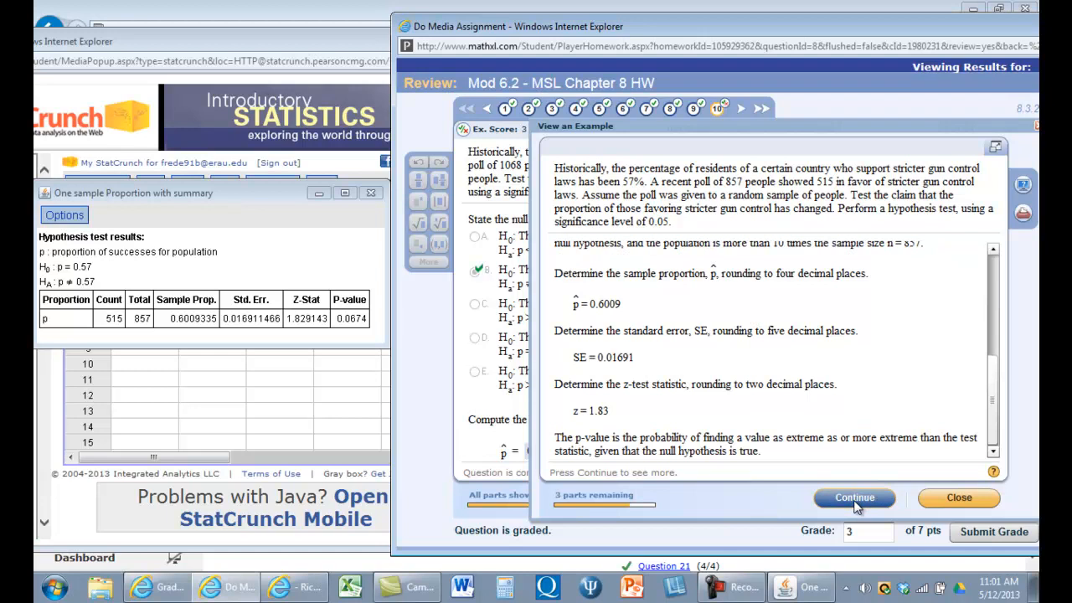
pyautogui.click(854, 497)
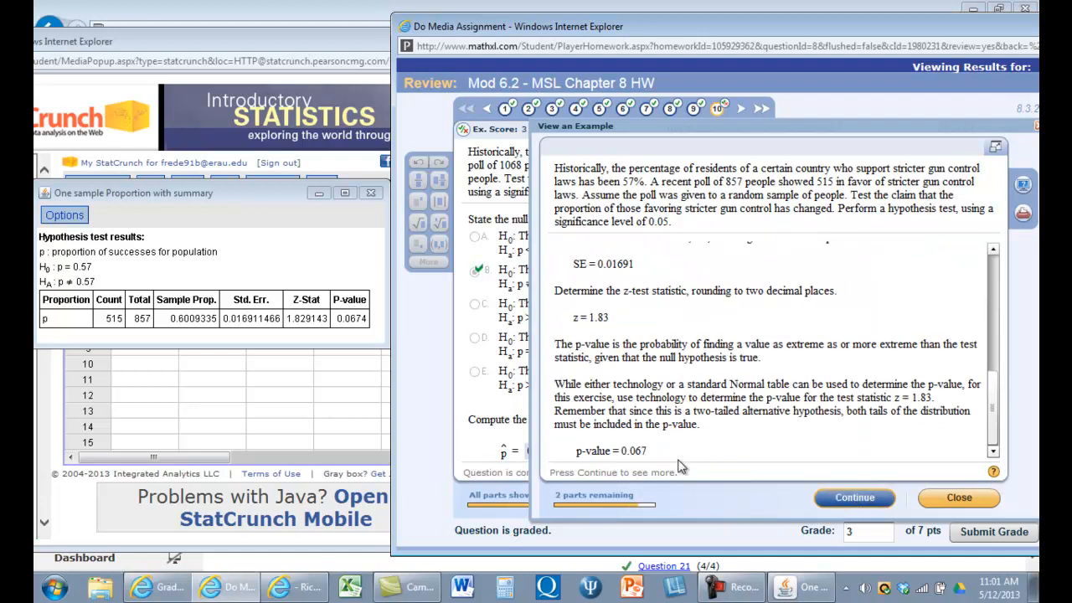
pyautogui.moveTo(678, 459)
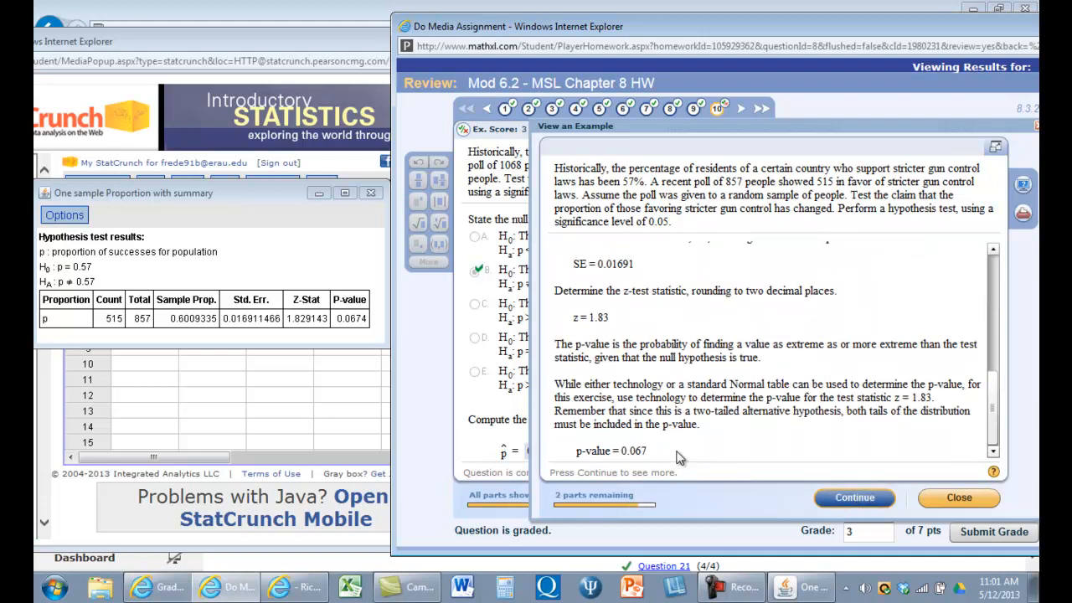
pyautogui.moveTo(528, 373)
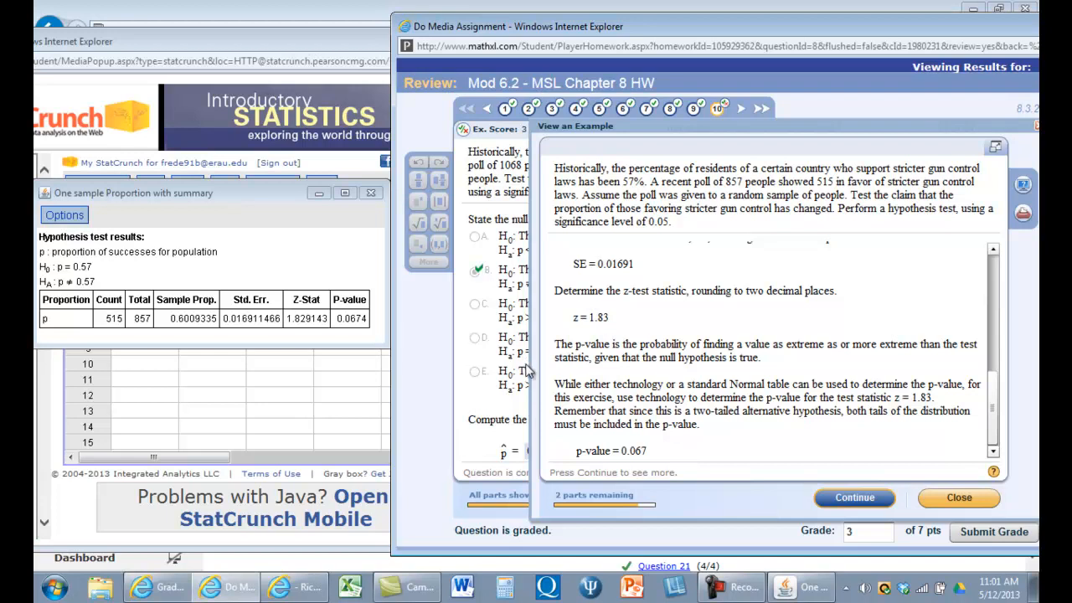
pyautogui.moveTo(377, 339)
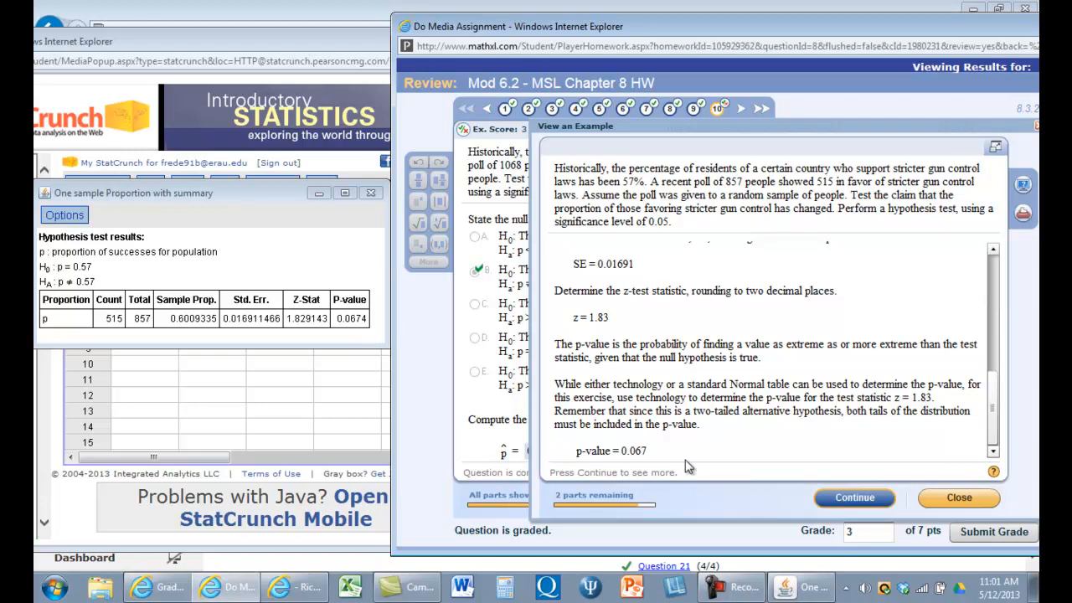
pyautogui.moveTo(900, 467)
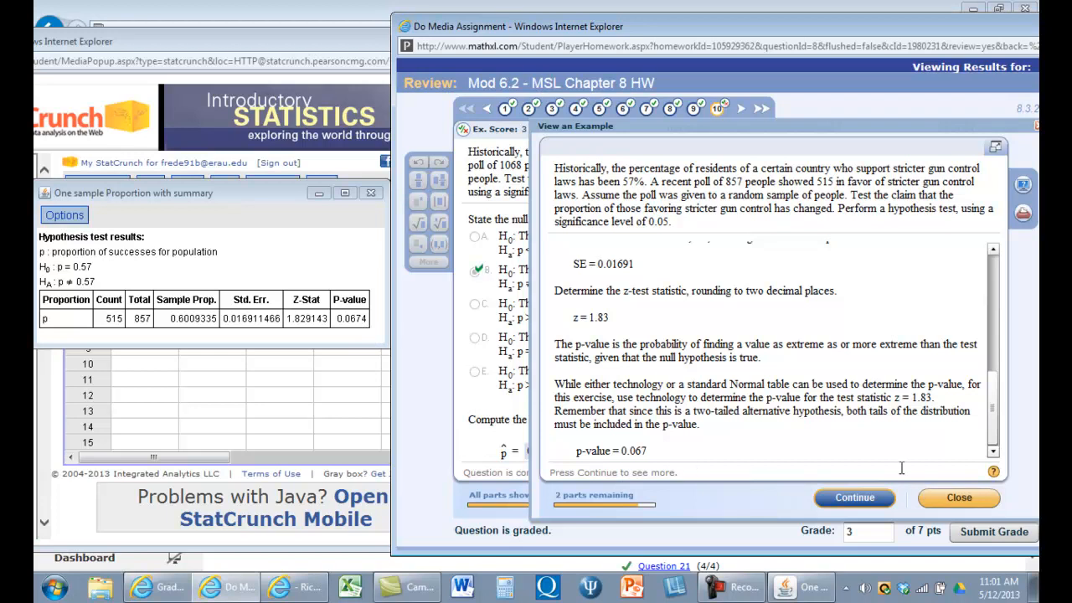